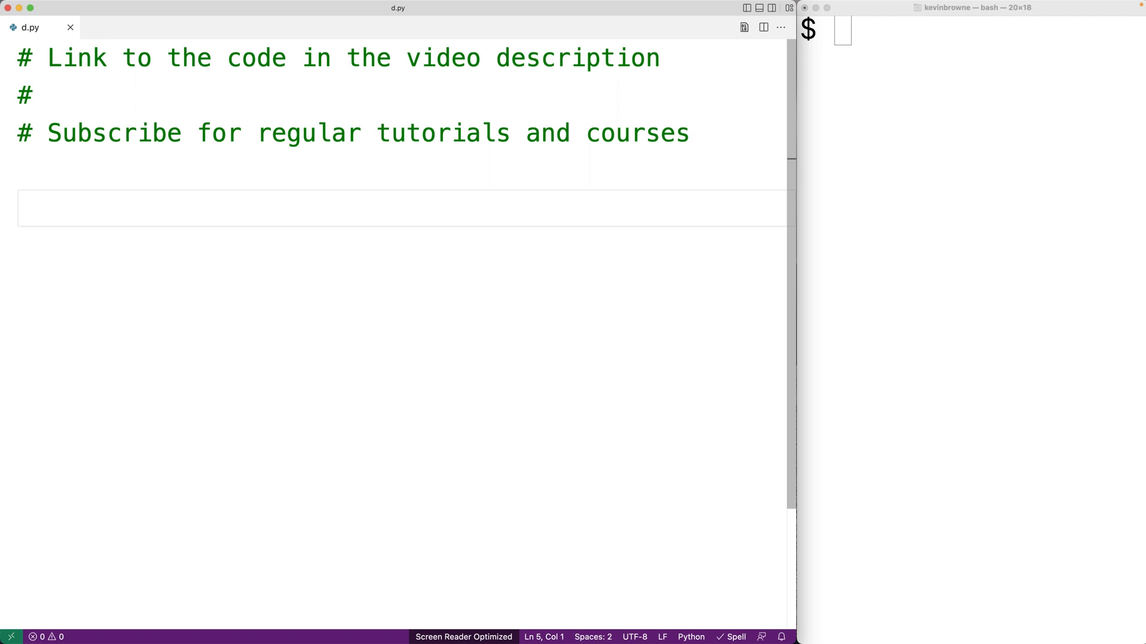
Step: Write length = float(input("Length: ")) and width = float(input("Width: ")) below the comments in d.py
{"action": "type", "text": "length = float(input(\""}
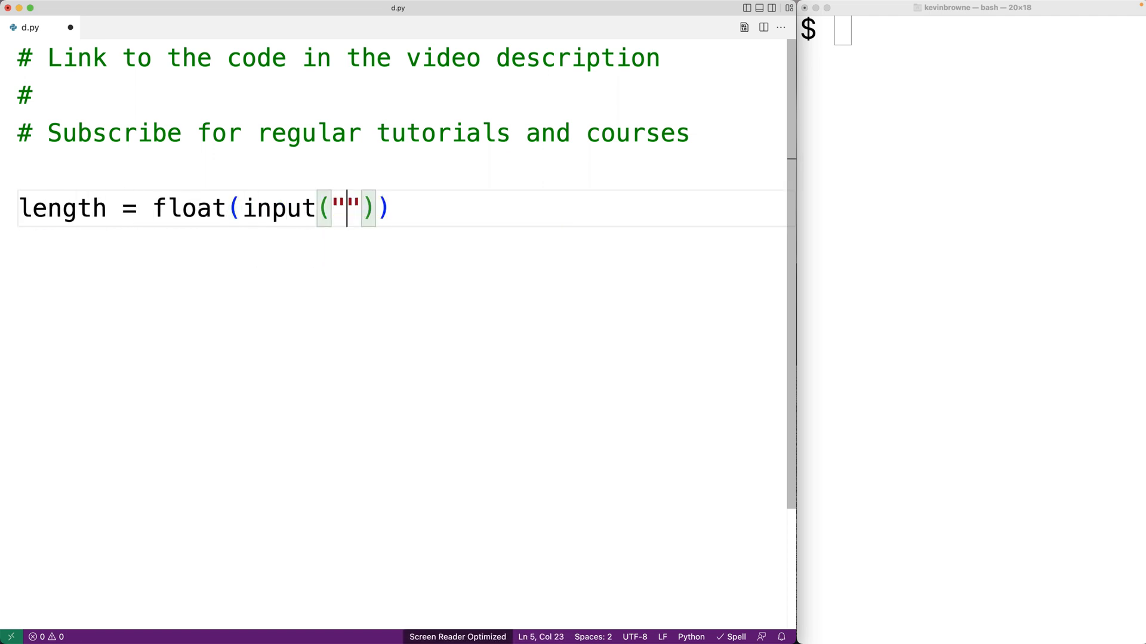
{"action": "type", "text": "Length:"}
{"action": "type", "text": "width"}
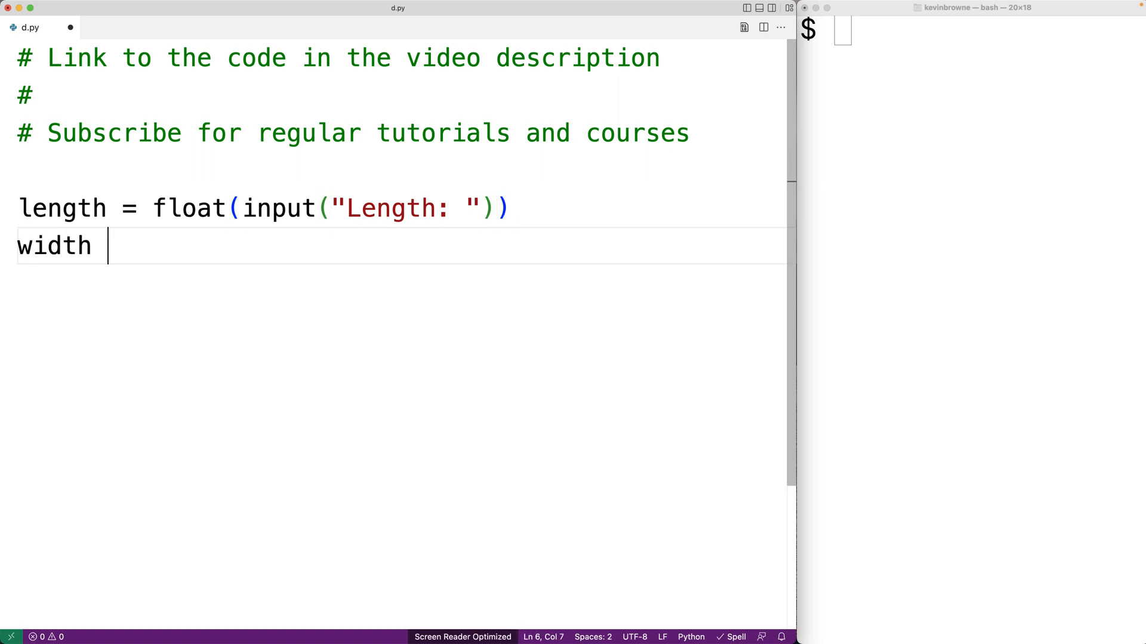
{"action": "type", "text": "= float(ini"}
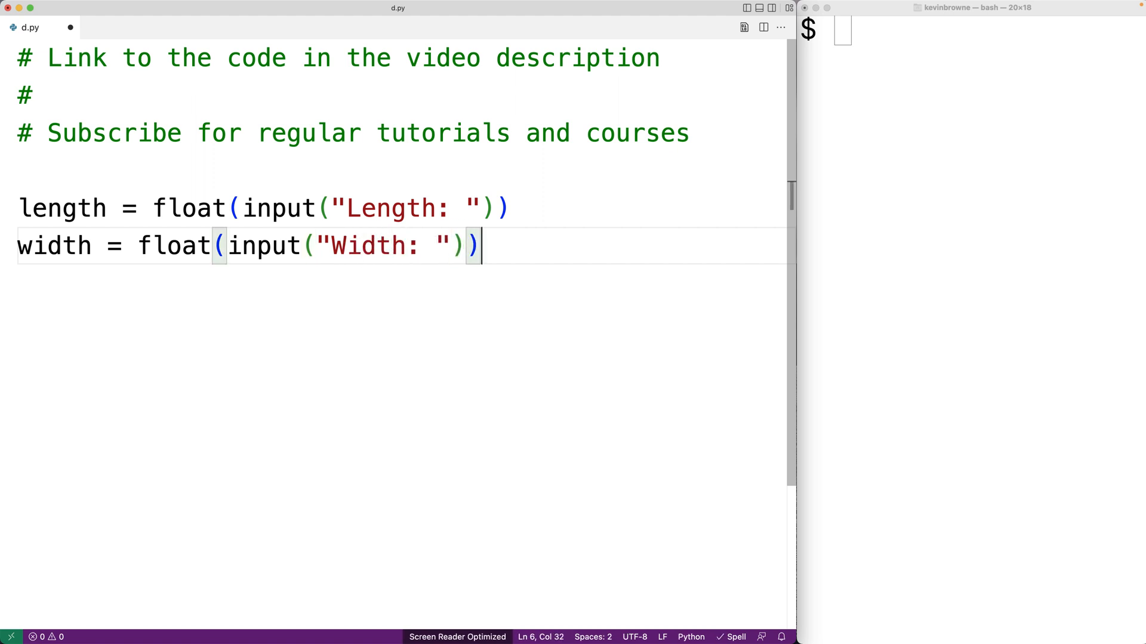
{"action": "left_click", "coordinate": [256, 208]}
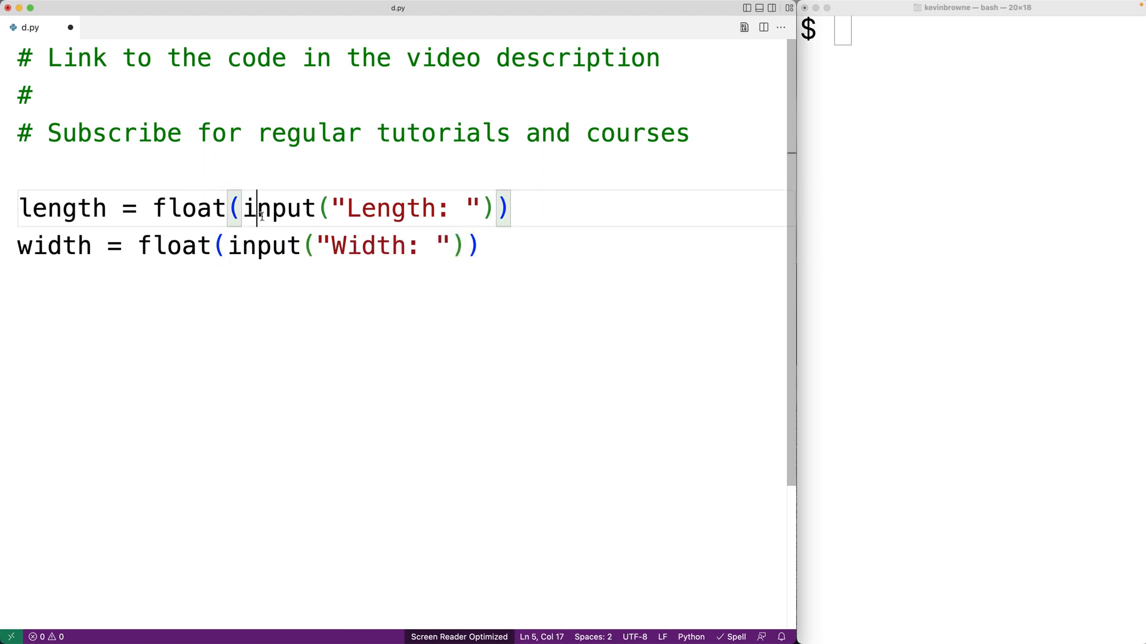
{"action": "double_click", "coordinate": [278, 207]}
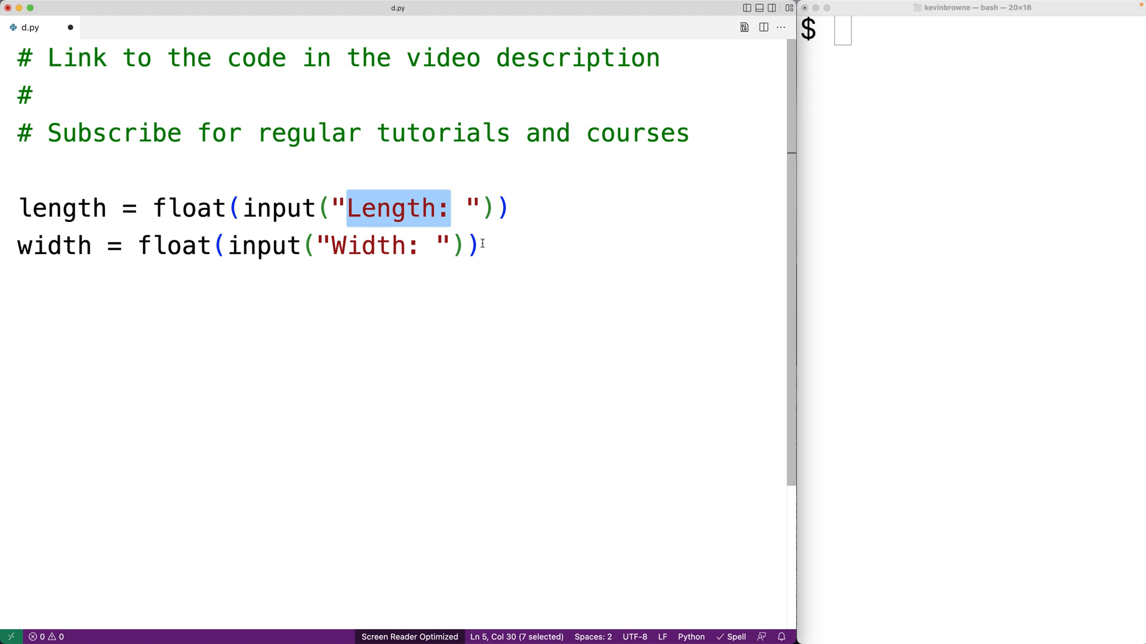
{"action": "mouse_move", "coordinate": [274, 207]}
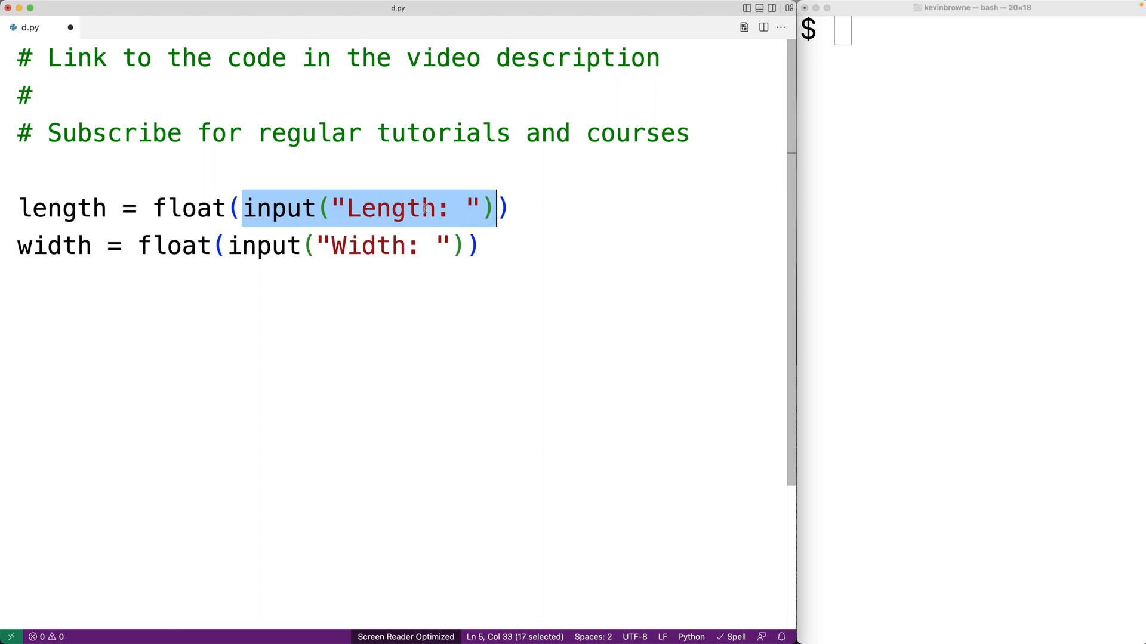
{"action": "double_click", "coordinate": [188, 208]}
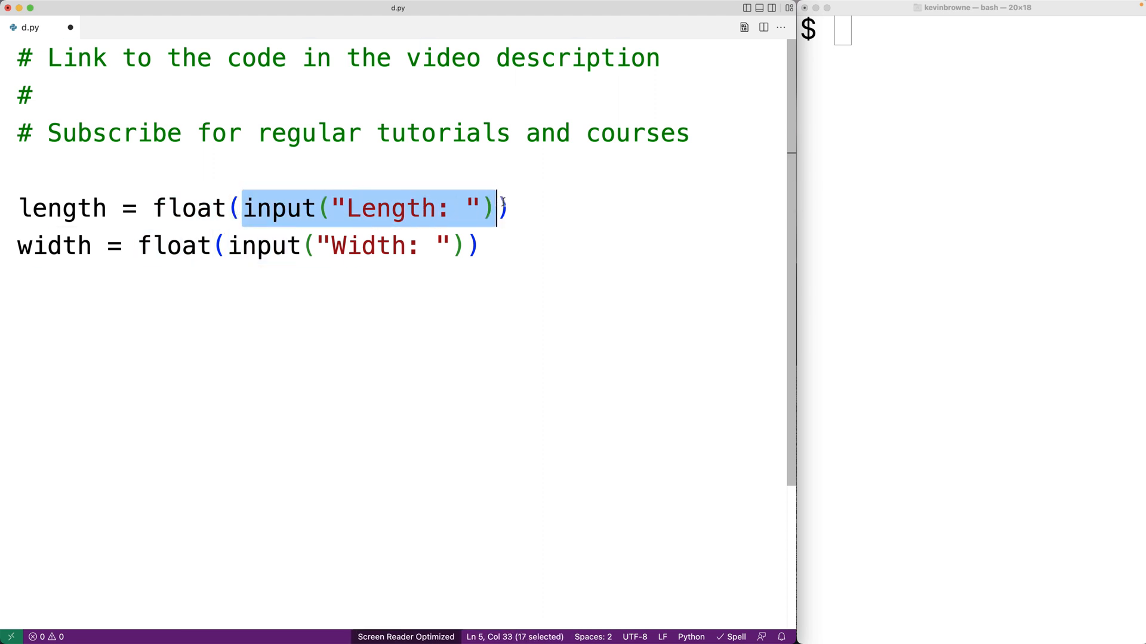
{"action": "double_click", "coordinate": [62, 208]}
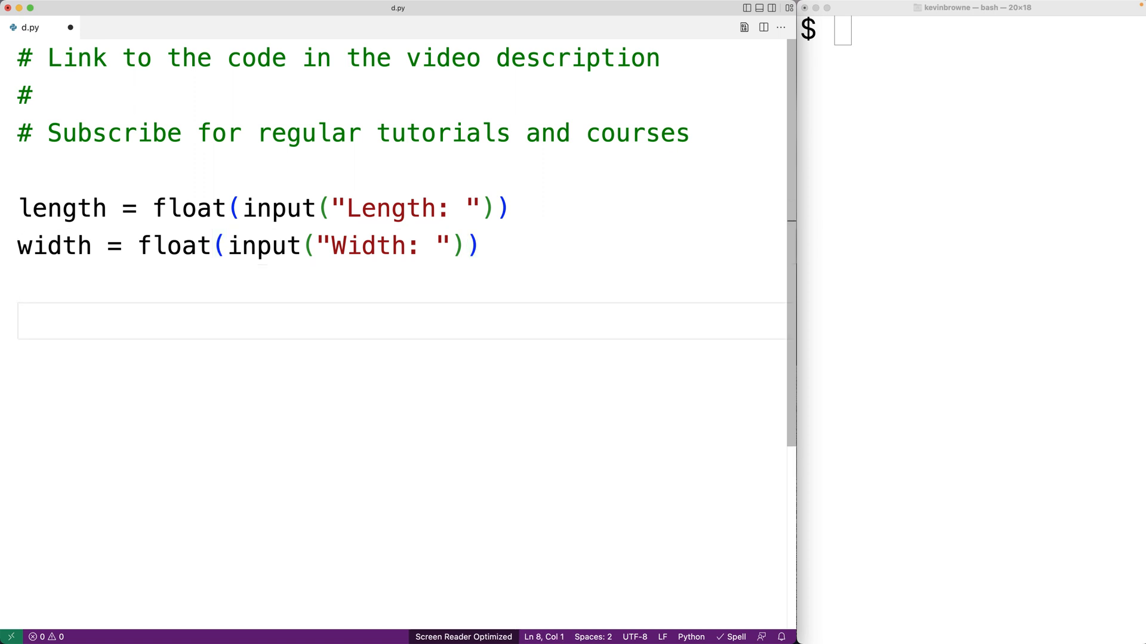
Step: Add area = length * width and print("Area:", area), save d.py and start running it
{"action": "type", "text": "area = length * width"}
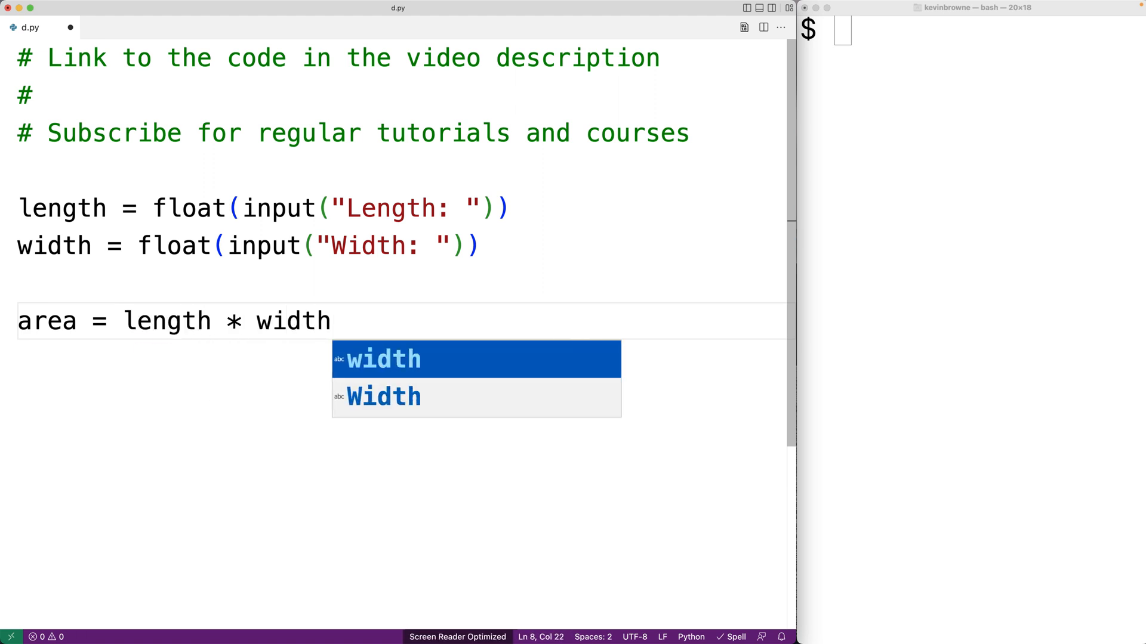
{"action": "key", "text": "Escape"}
{"action": "type", "text": "print(\"A"}
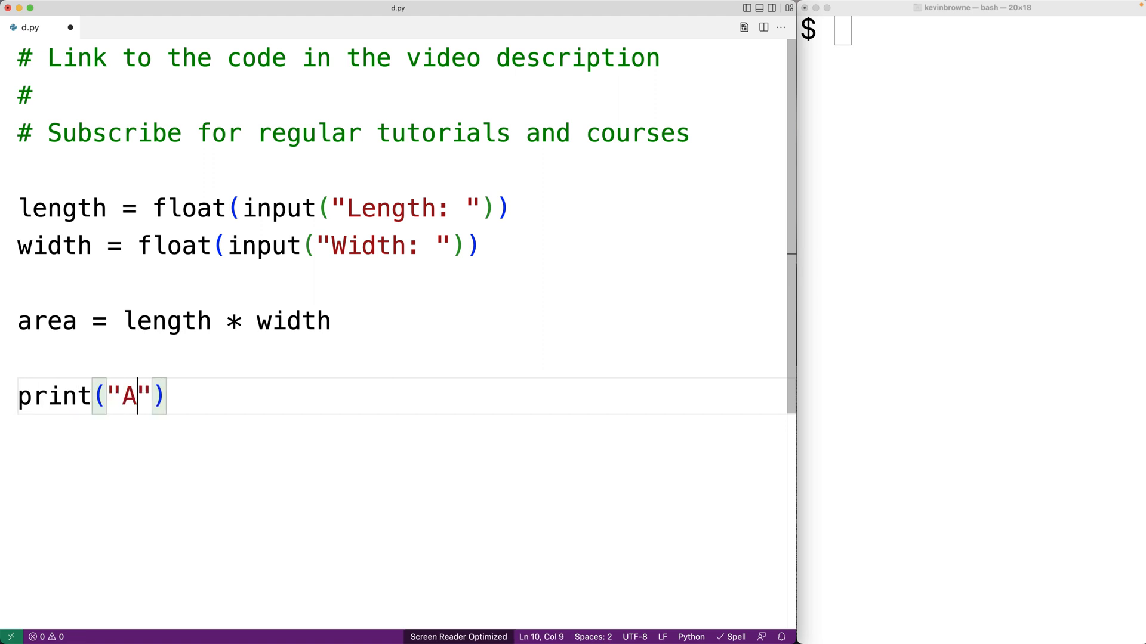
{"action": "type", "text": "rea:\", area"}
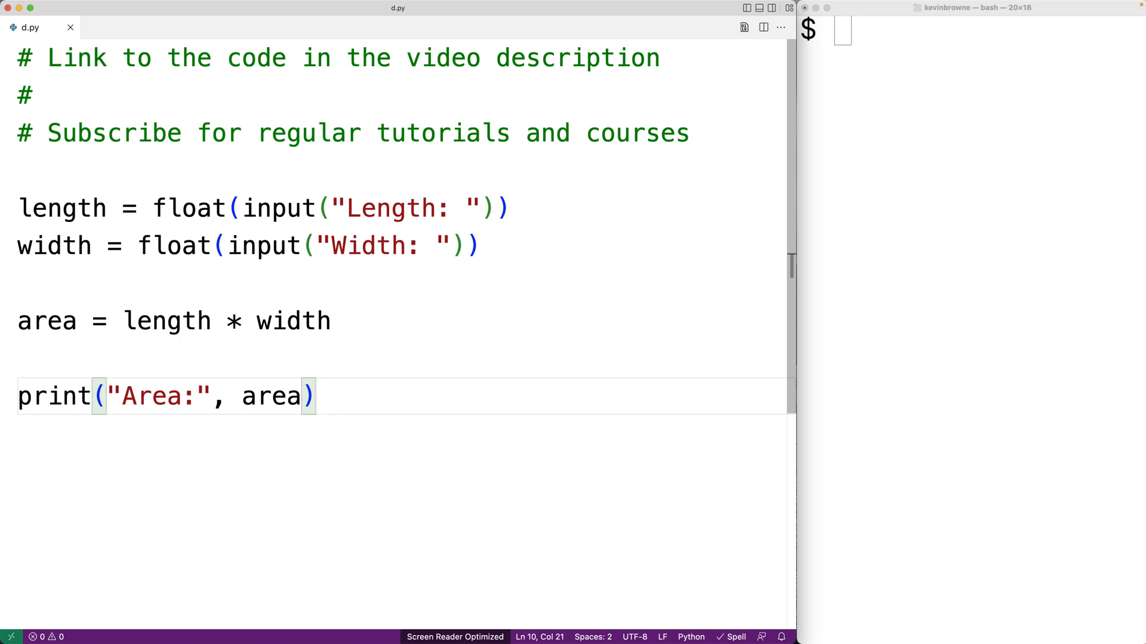
{"action": "type", "text": "python d.py"}
{"action": "type", "text": "5"}
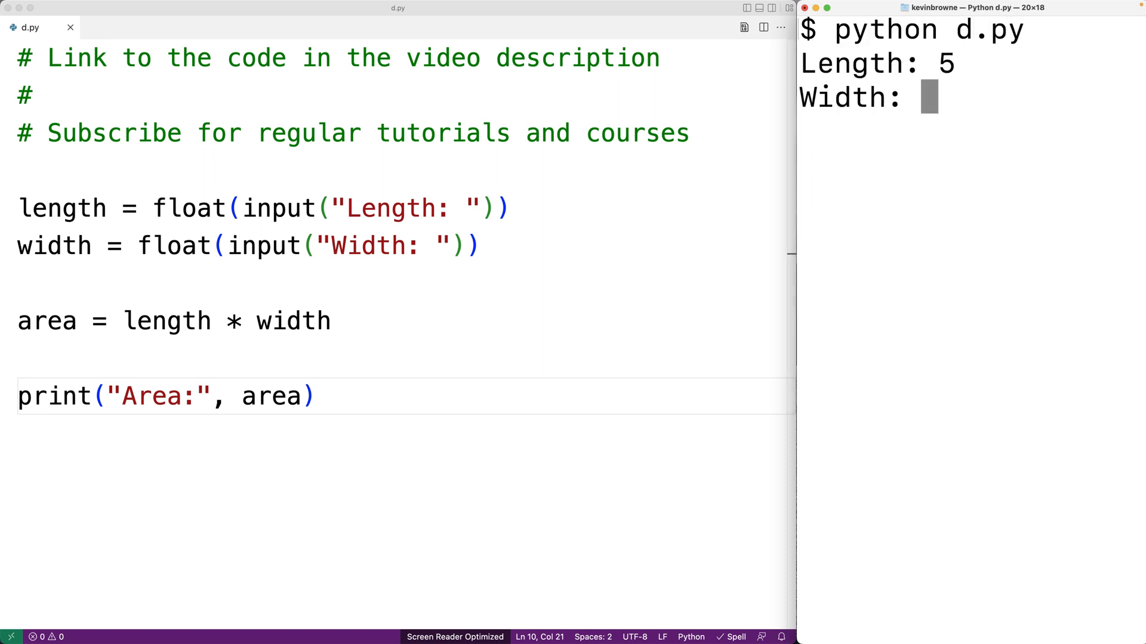
Step: Run python d.py with 5 by 4 (Area: 20.0), then again with 2.333333 by 9.888888 for an unrounded area
{"action": "type", "text": "4"}
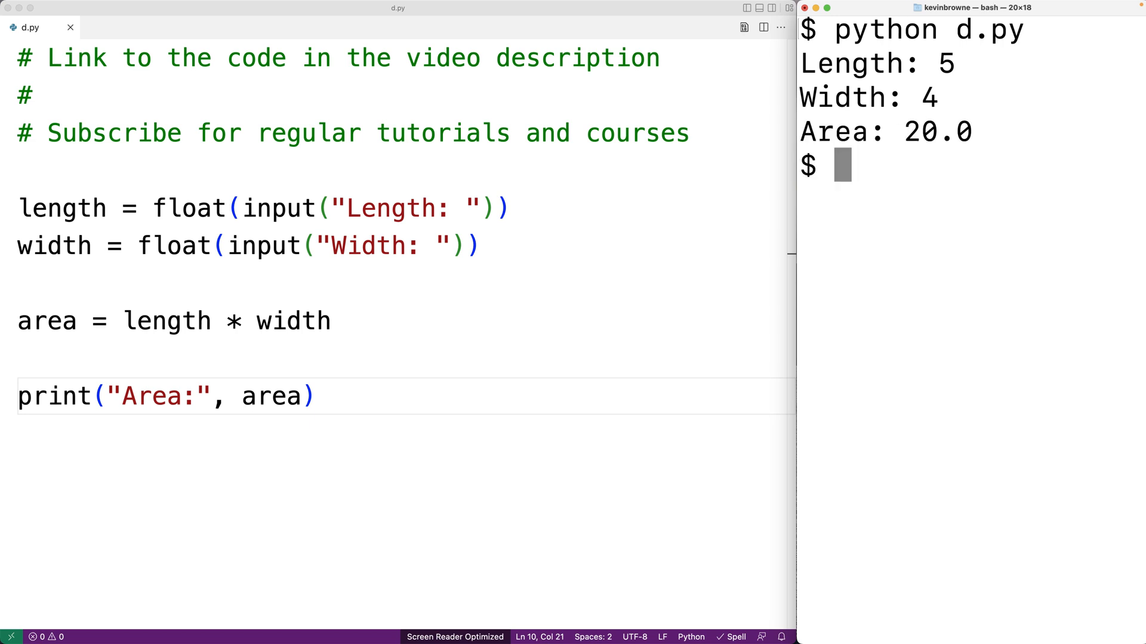
{"action": "type", "text": "python d.py"}
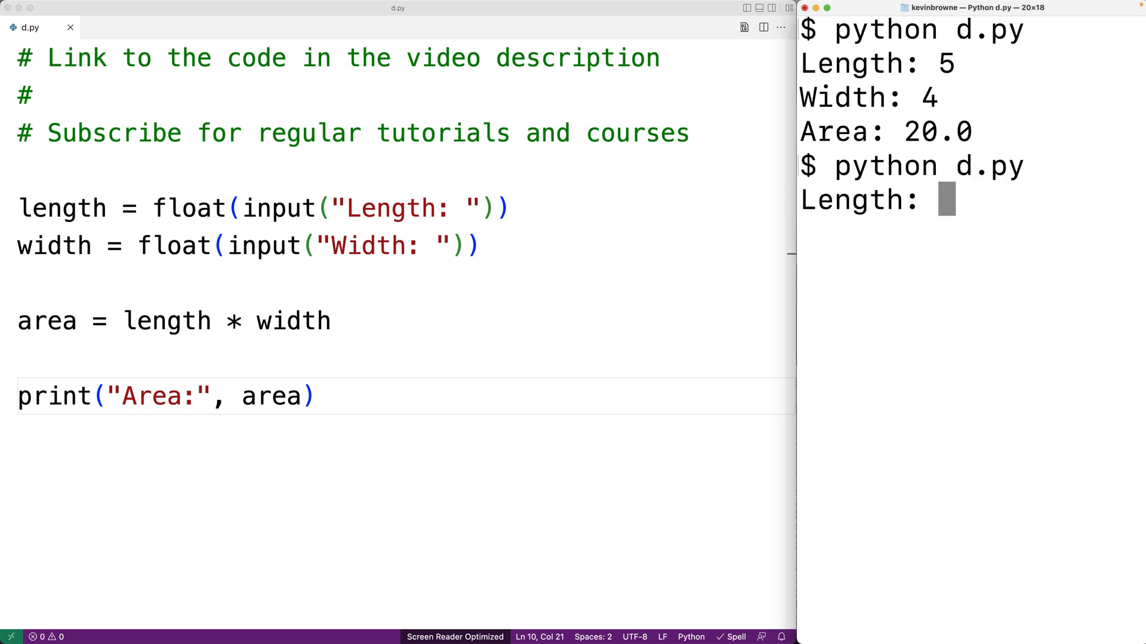
{"action": "type", "text": "2.333333"}
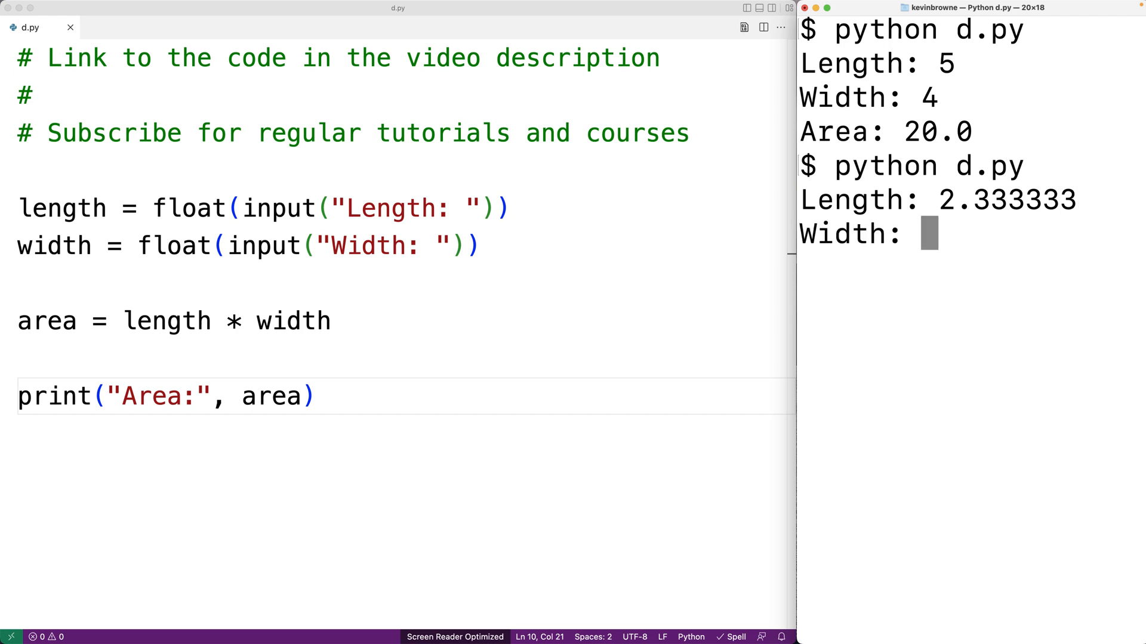
{"action": "type", "text": "9."}
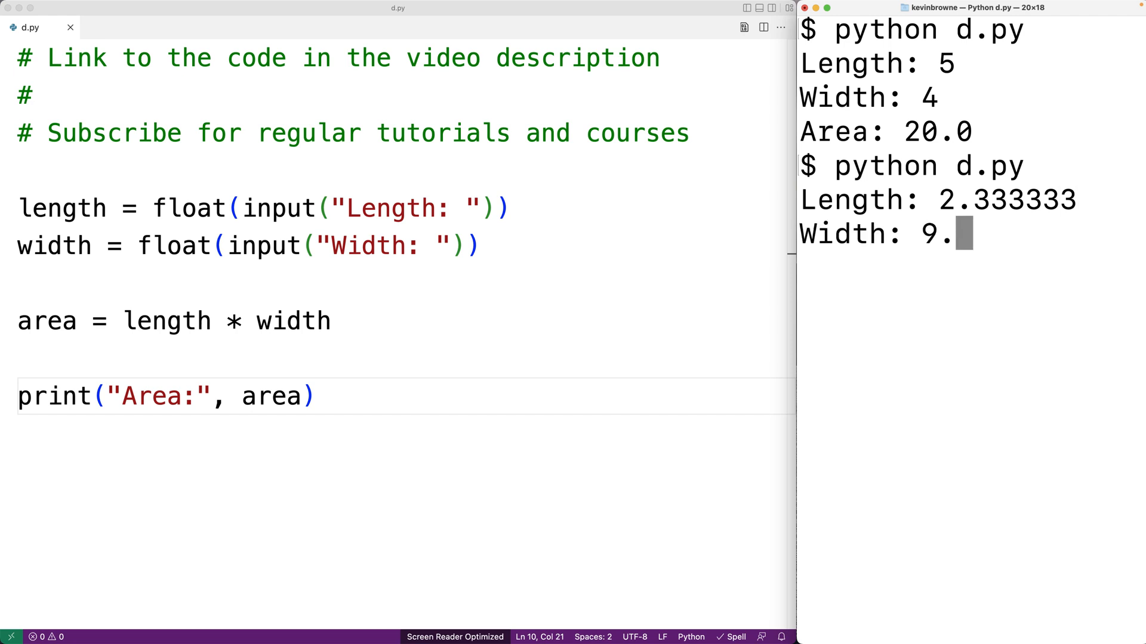
{"action": "type", "text": "888888"}
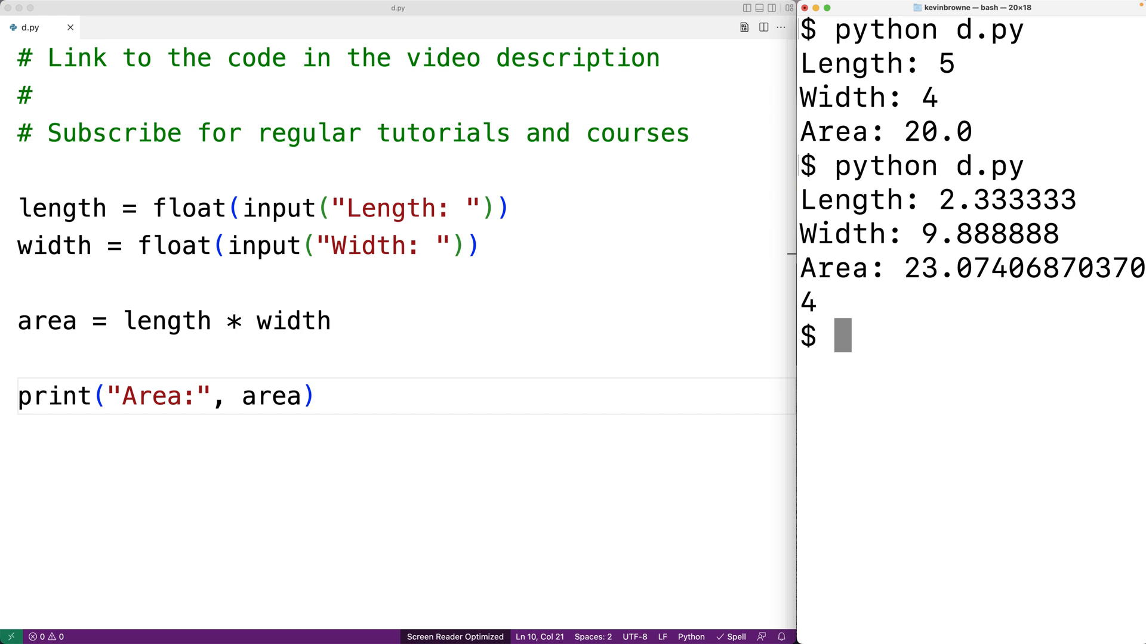
Step: Change the area line to area = round(length * width, 4)
{"action": "double_click", "coordinate": [167, 321]}
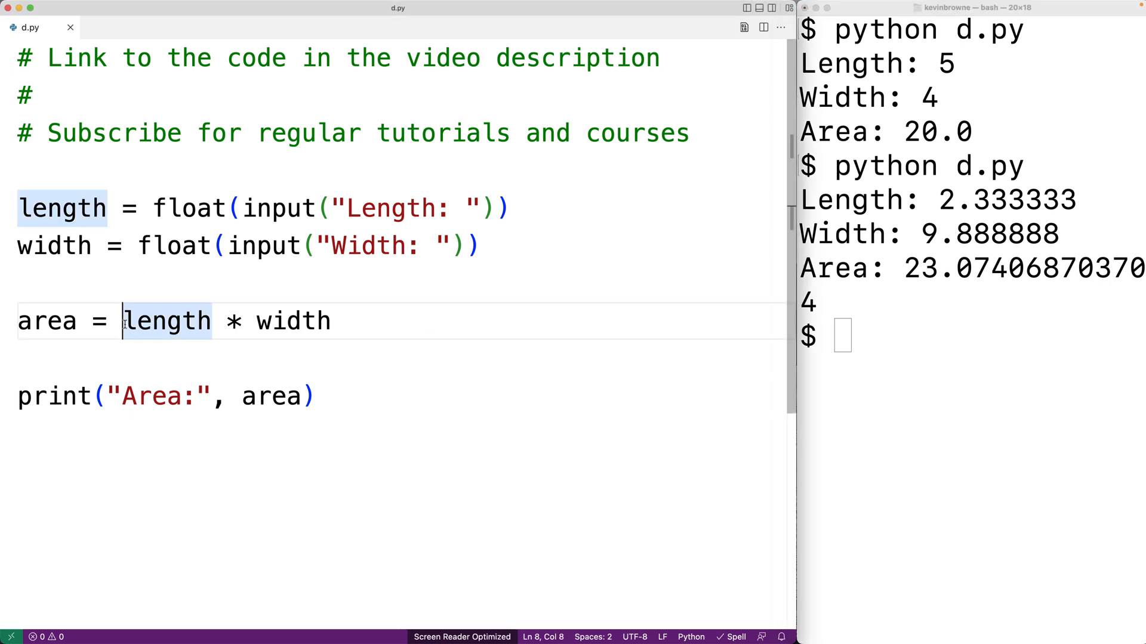
{"action": "type", "text": "round"}
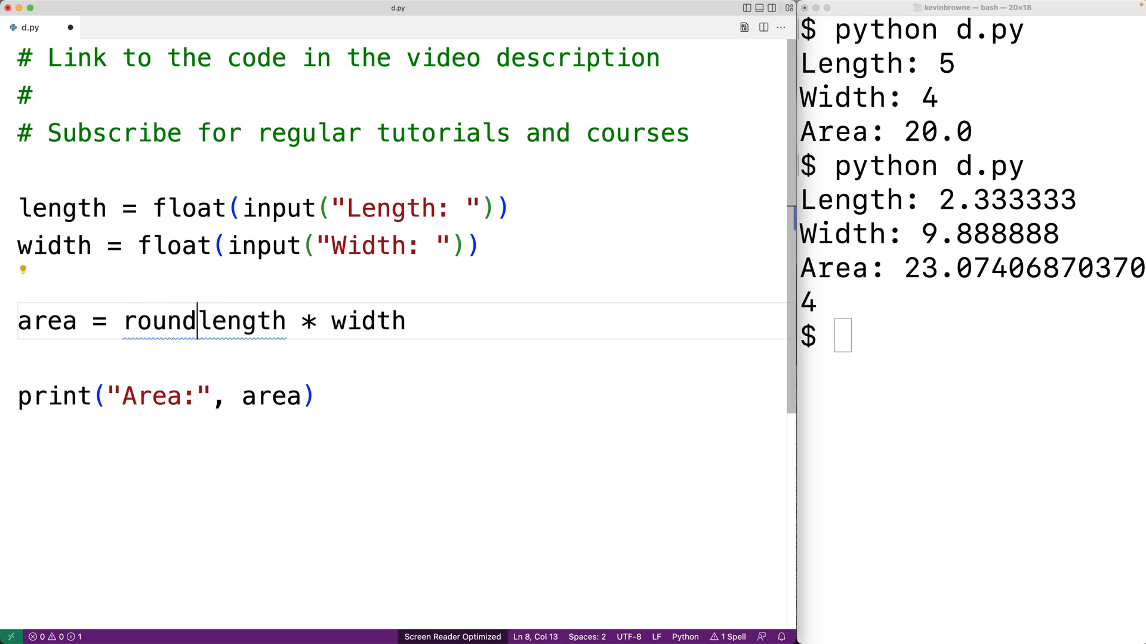
{"action": "type", "text": "("}
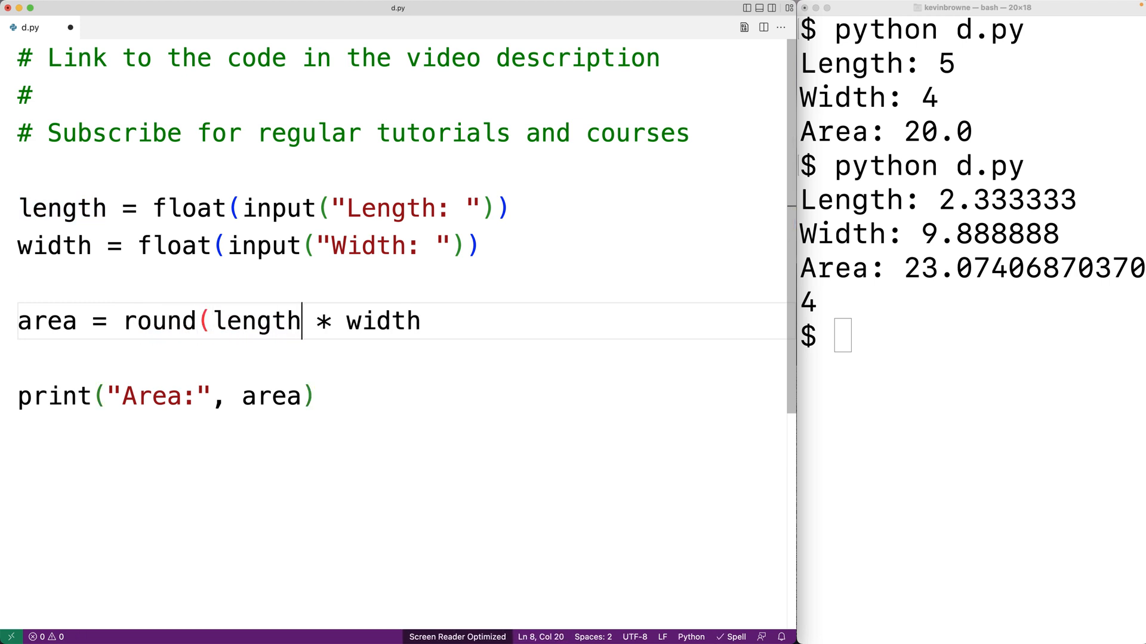
{"action": "double_click", "coordinate": [382, 321]}
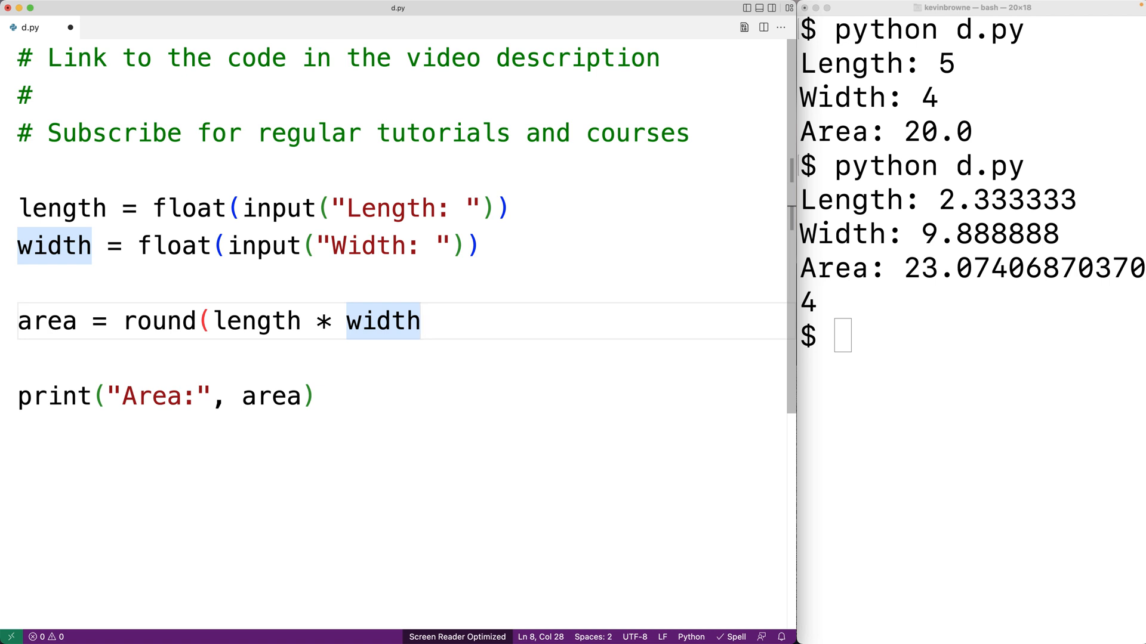
{"action": "type", "text": ", 4)"}
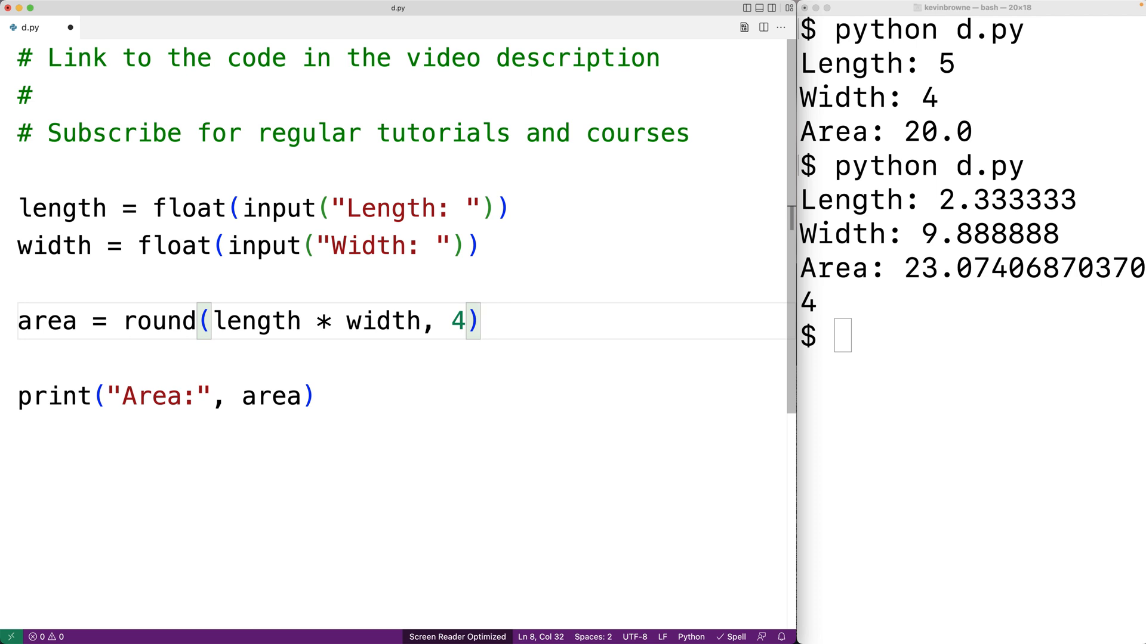
{"action": "mouse_move", "coordinate": [70, 27]}
{"action": "type", "text": "python d.py"}
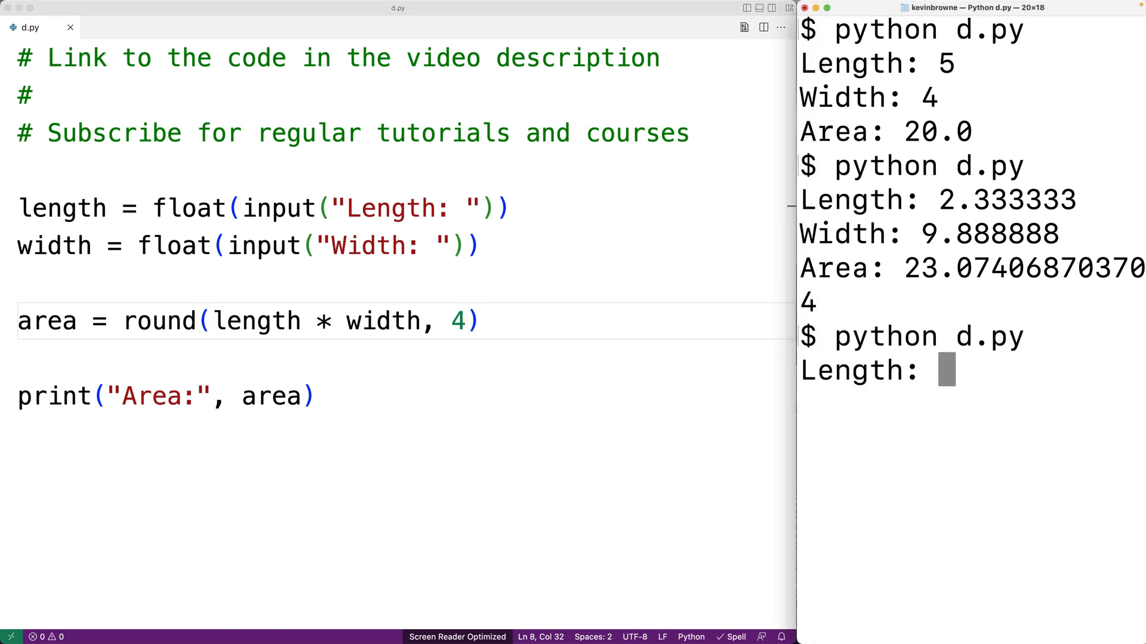
Step: Enter length 2.333333 and width 9.888888 so the terminal prints Area: 23.0741
{"action": "type", "text": "2.333333"}
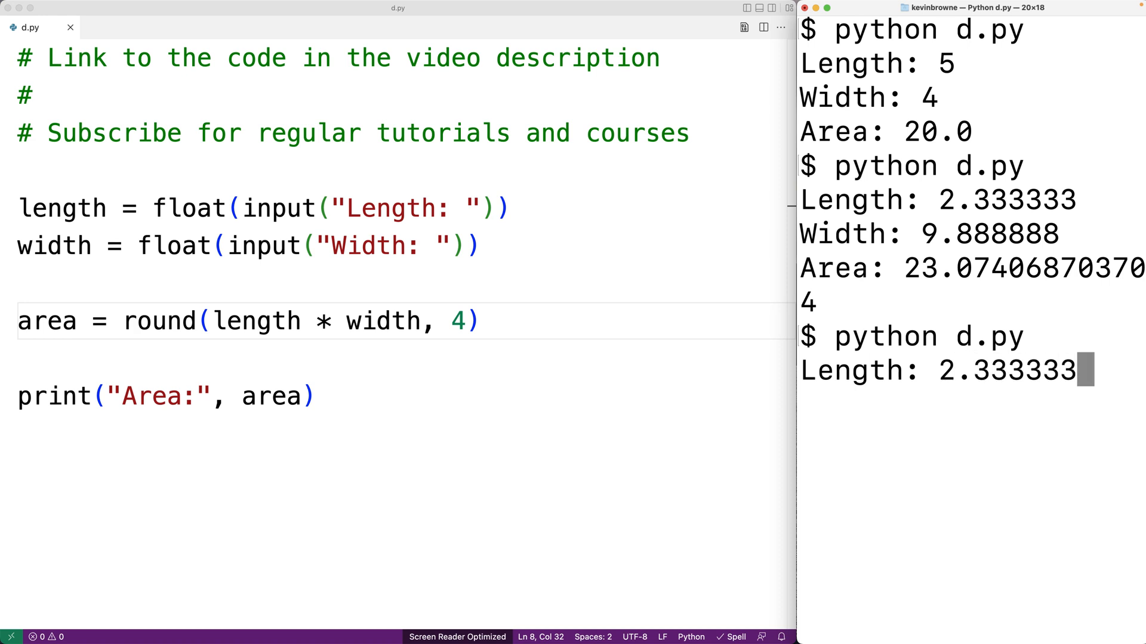
{"action": "type", "text": "8"}
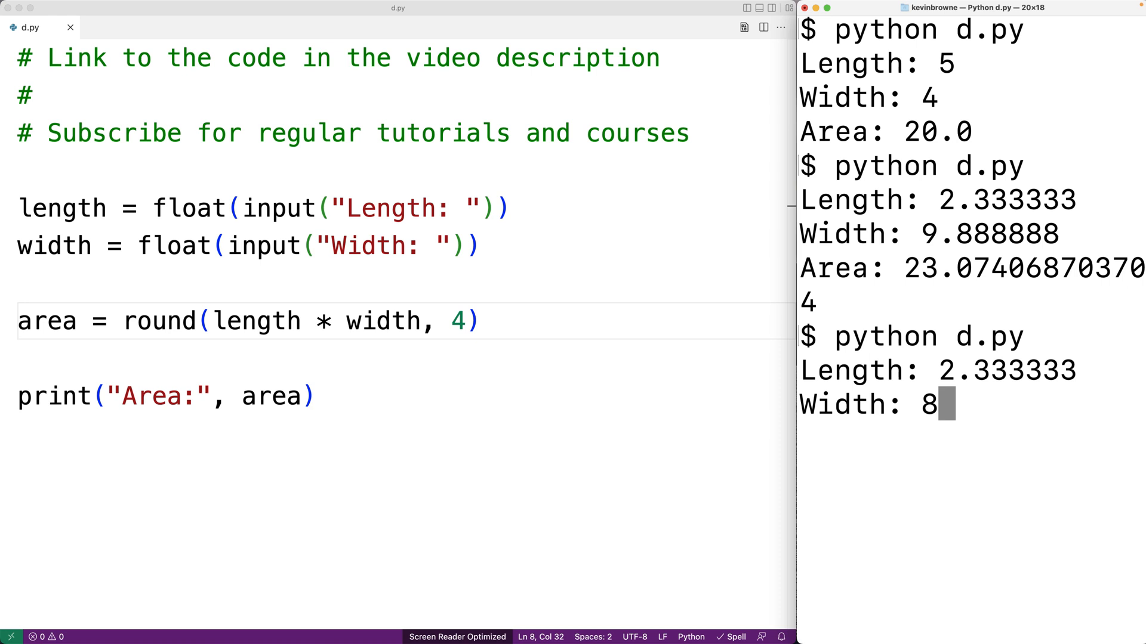
{"action": "type", "text": ".888888"}
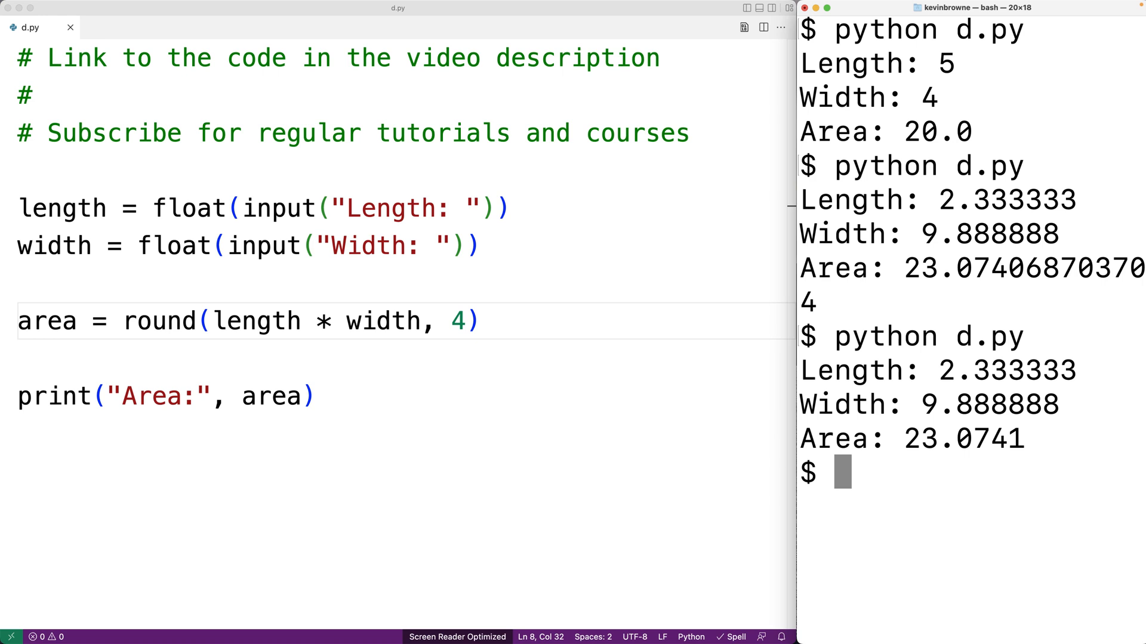
{"action": "mouse_move", "coordinate": [182, 334]}
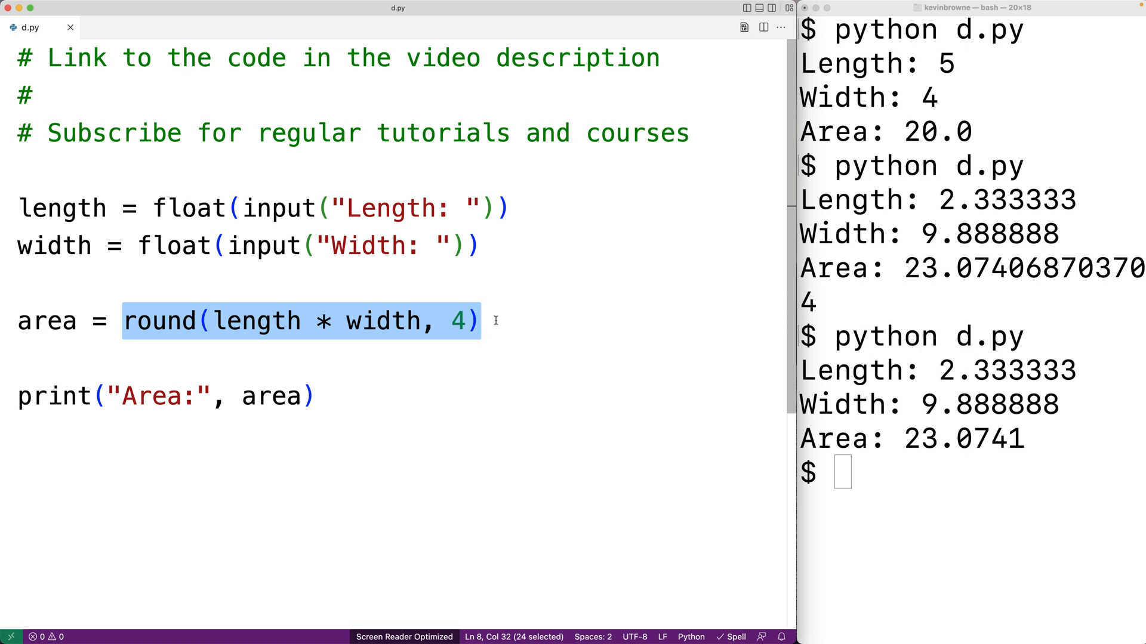
{"action": "mouse_move", "coordinate": [444, 282]}
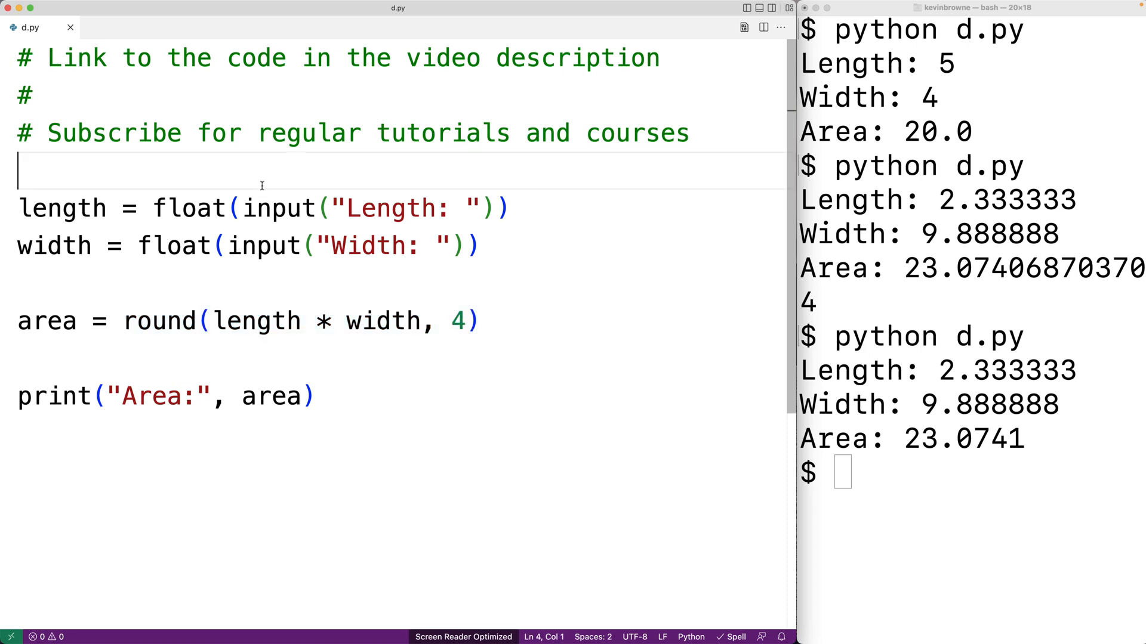
Step: Define rectangle_area(l,w) near the top of d.py returning round(l * w, 4)
{"action": "type", "text": "def rec"}
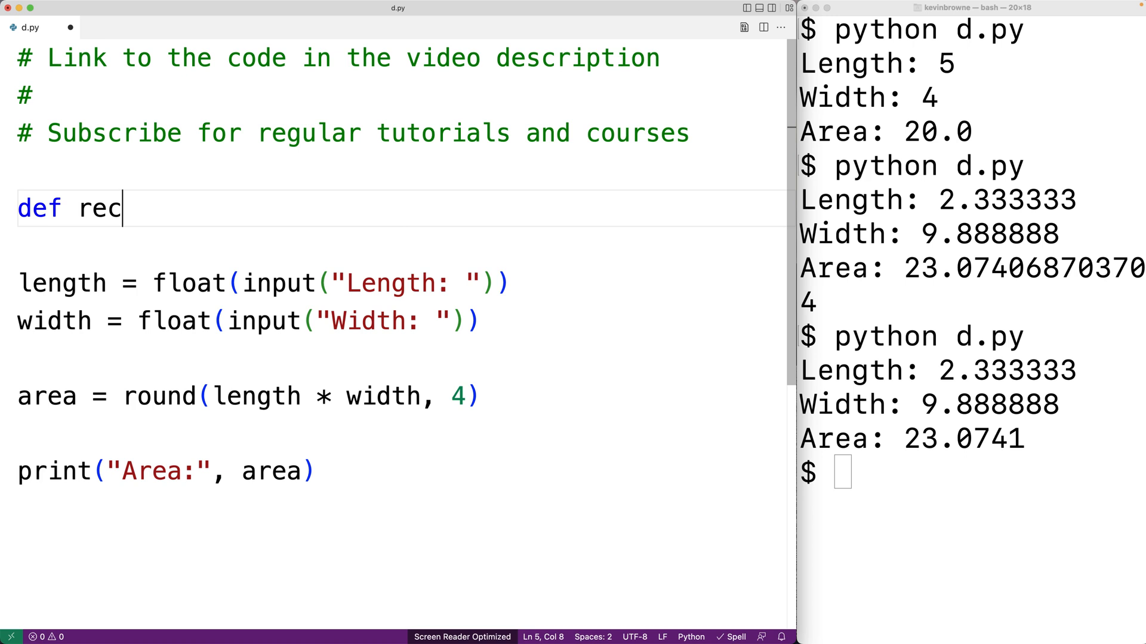
{"action": "type", "text": "tangle_"}
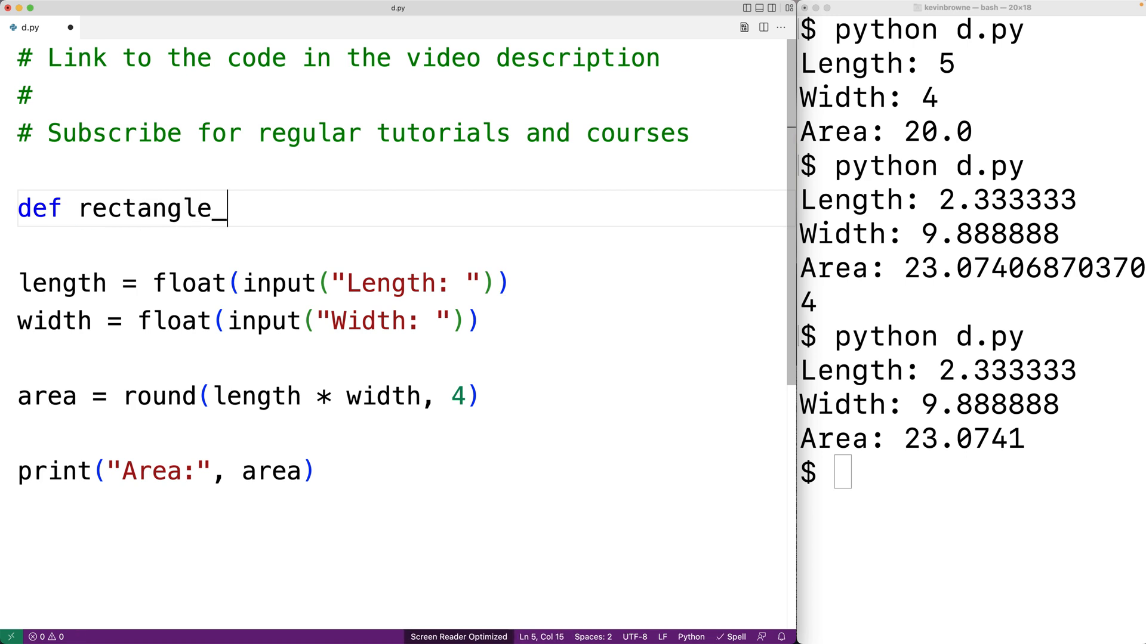
{"action": "type", "text": "area()"}
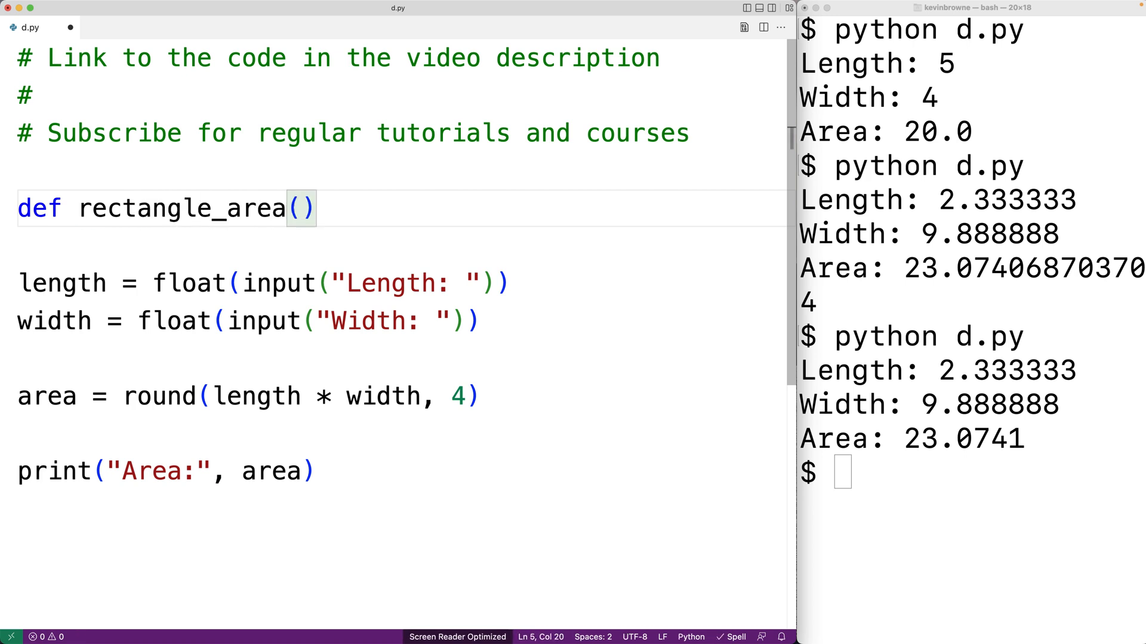
{"action": "type", "text": "l"}
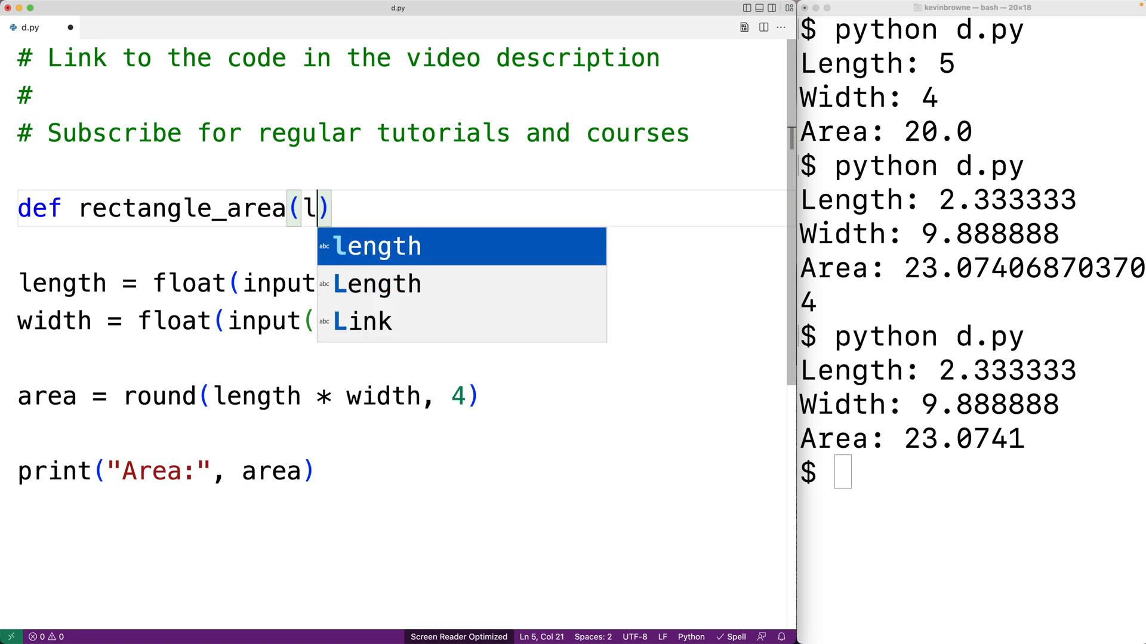
{"action": "type", "text": ","}
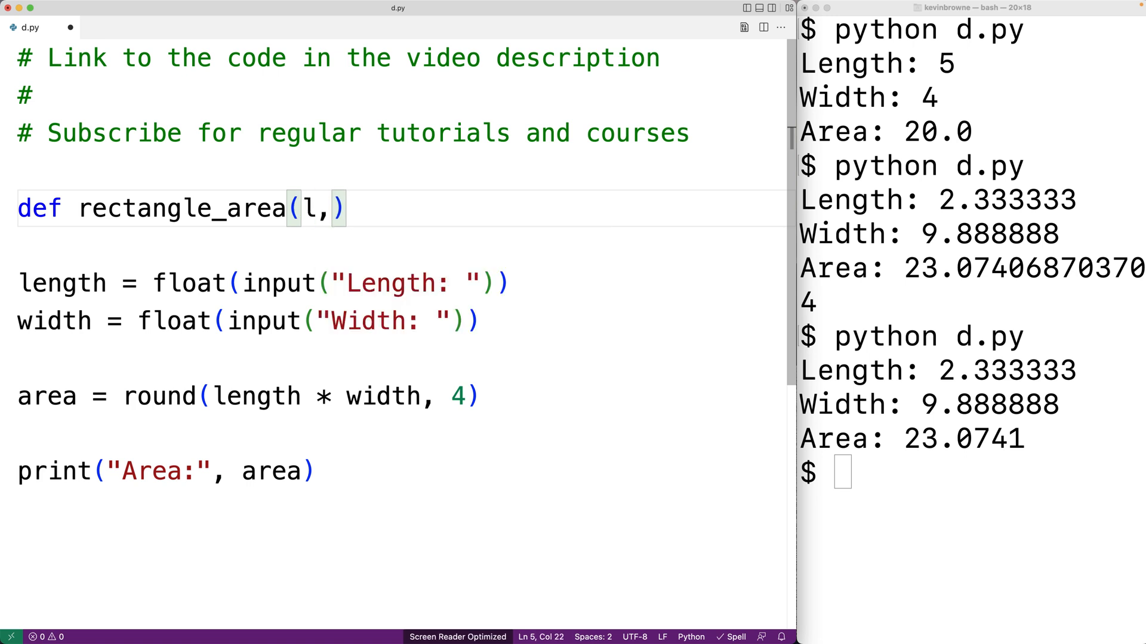
{"action": "type", "text": "w:"}
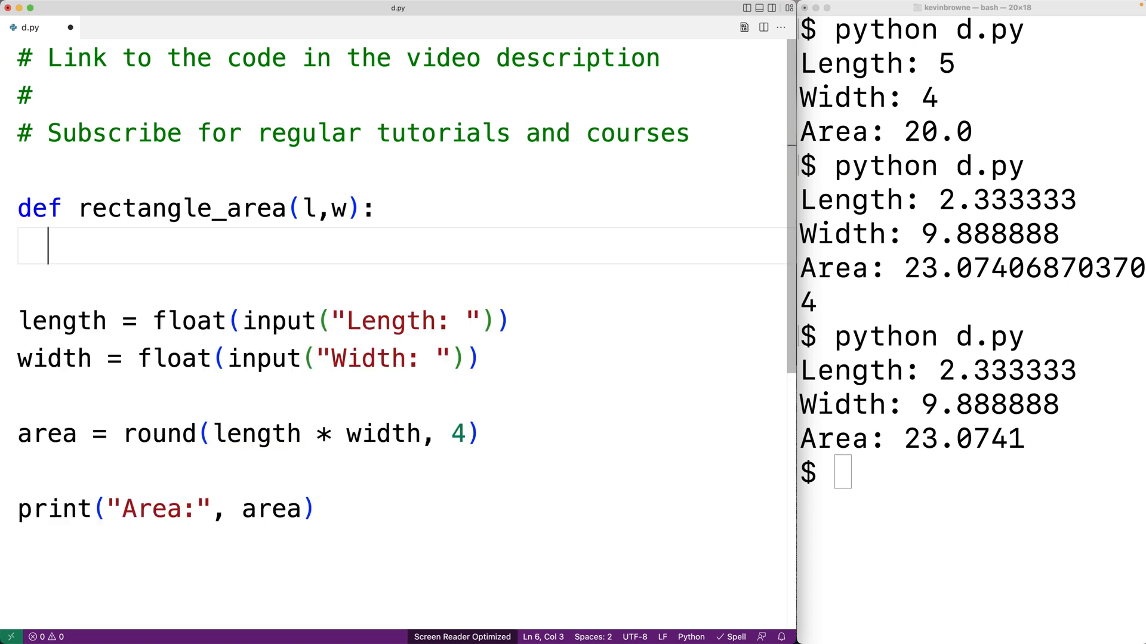
{"action": "type", "text": "return"}
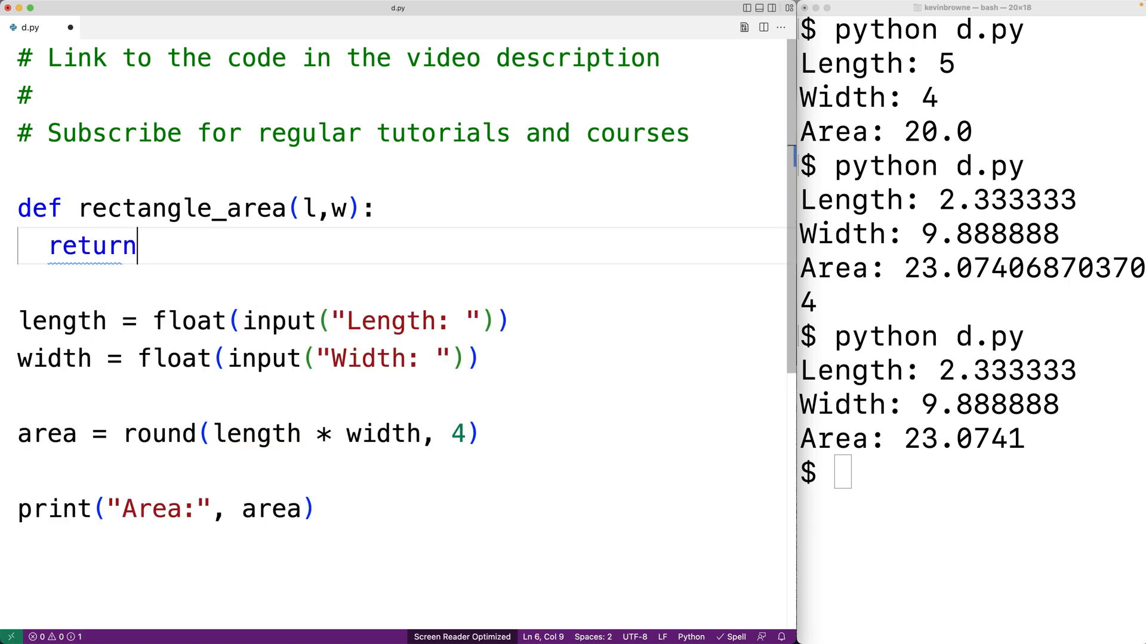
{"action": "type", "text": "round(length * width, 4)"}
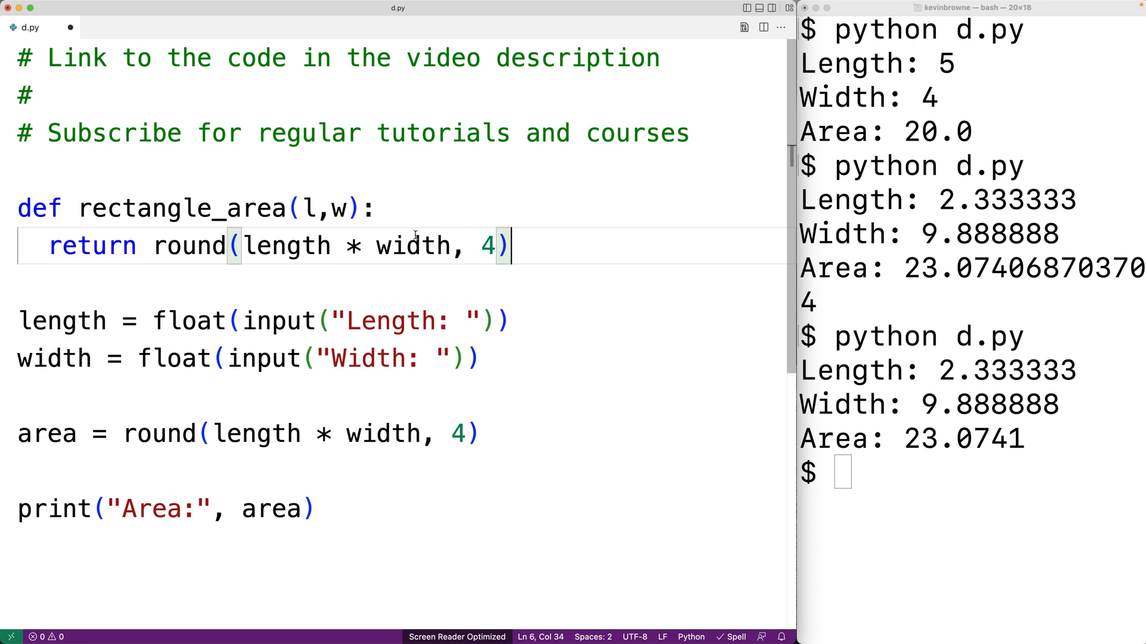
{"action": "type", "text": "l"}
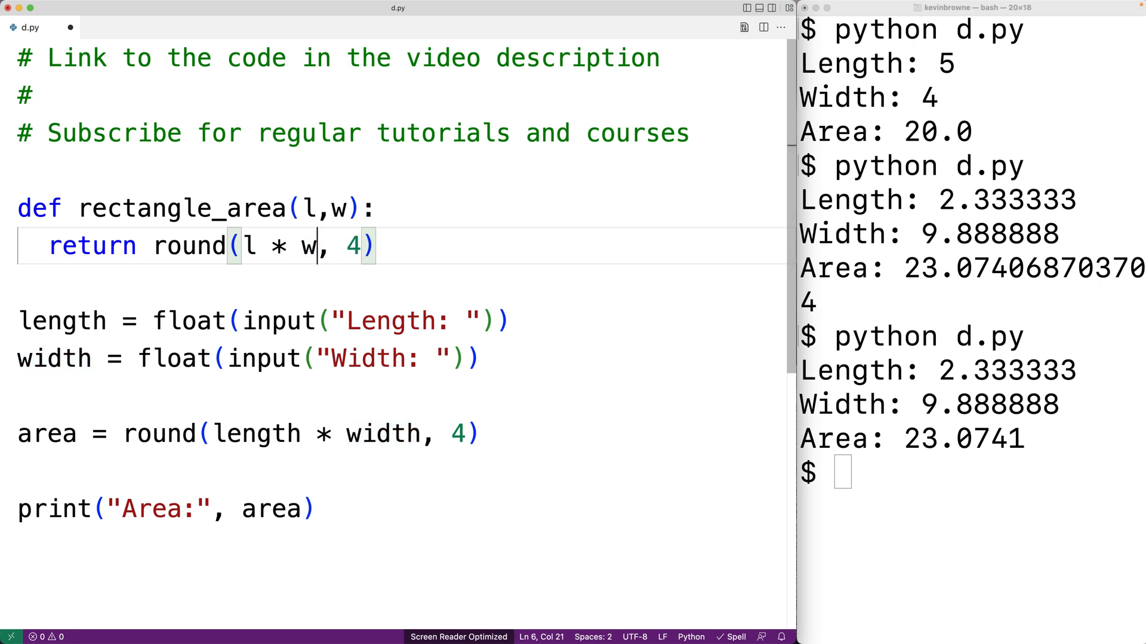
Step: Replace round(length * width, 4) on the area line with rectangle_area(length,width)
{"action": "double_click", "coordinate": [168, 434]}
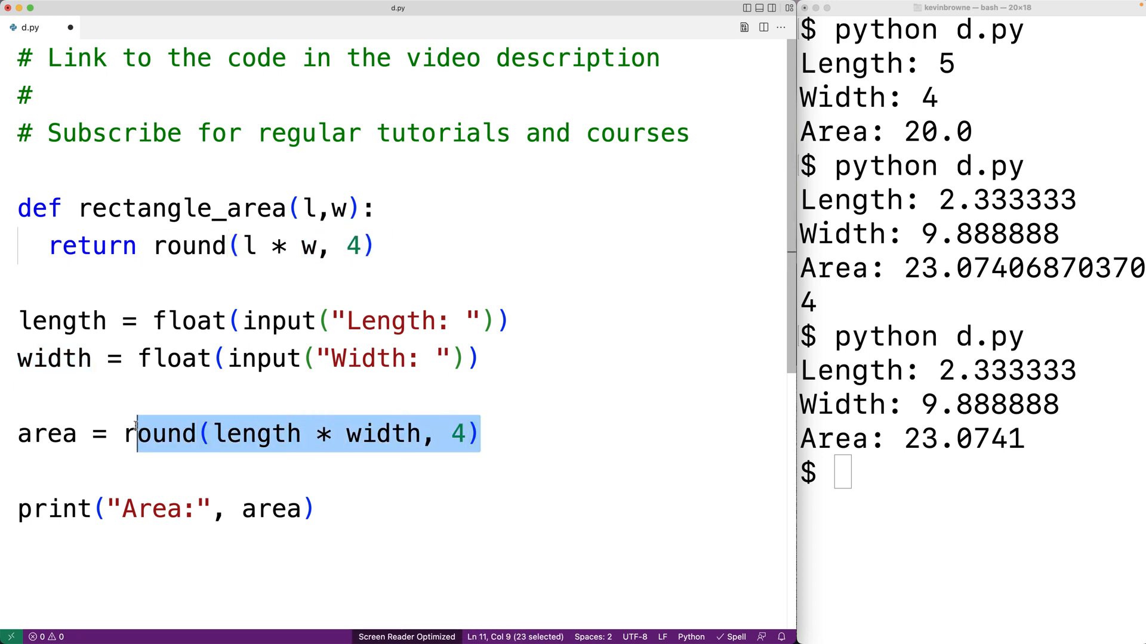
{"action": "type", "text": "rectangle_area"}
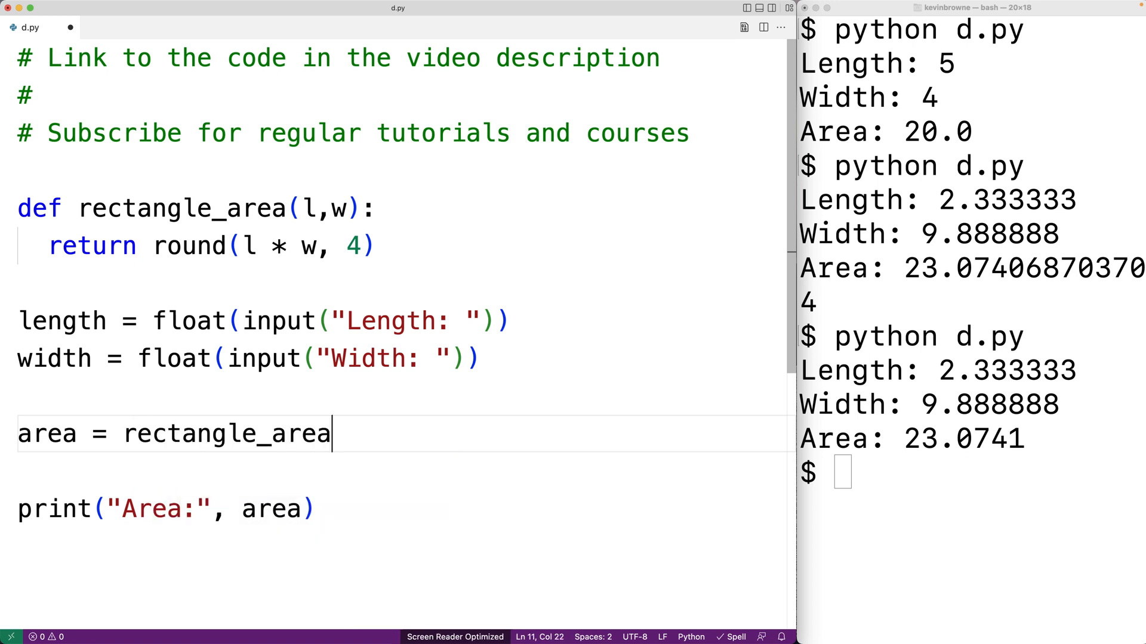
{"action": "type", "text": "(lengh"}
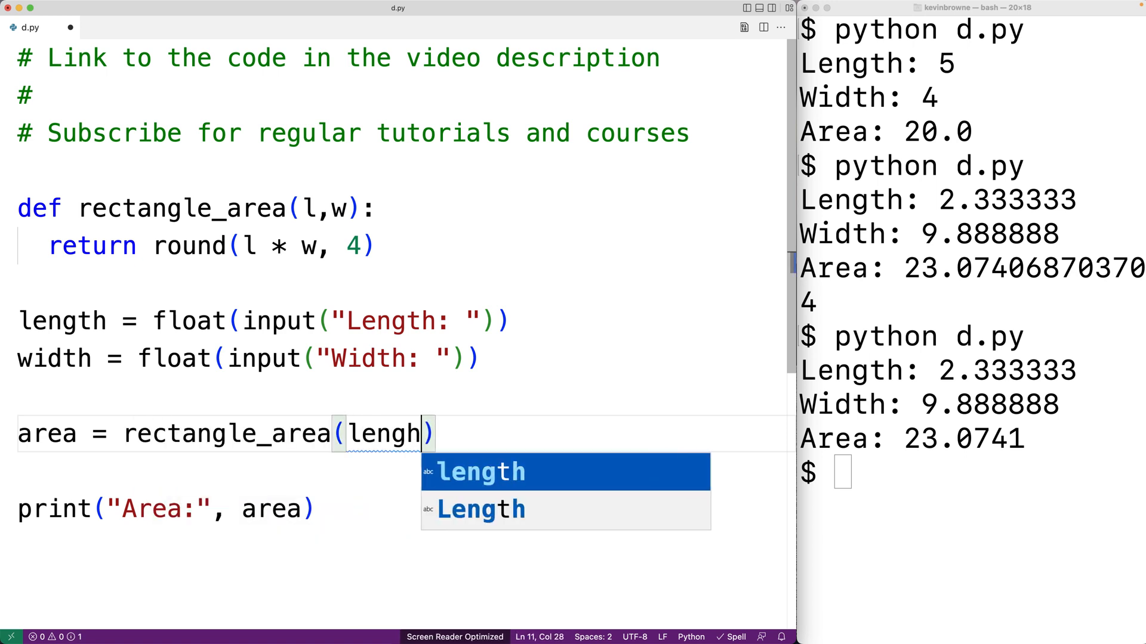
{"action": "type", "text": ",width"}
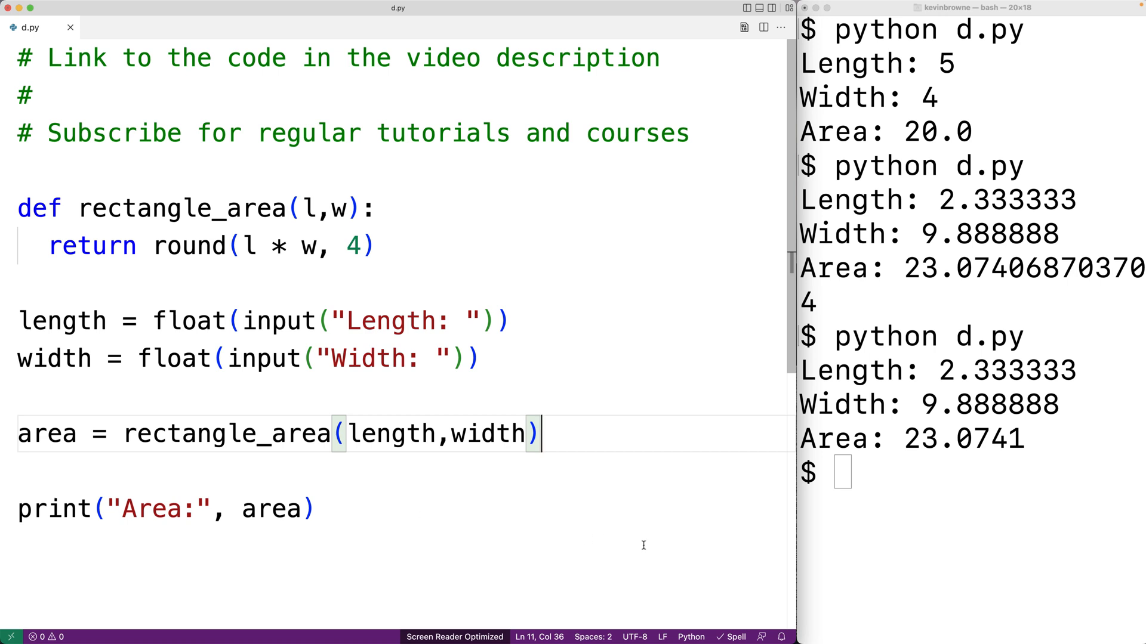
Step: Rerun python d.py and enter length 2.333333 and width 9.88888 at the prompts
{"action": "key", "text": "Return"}
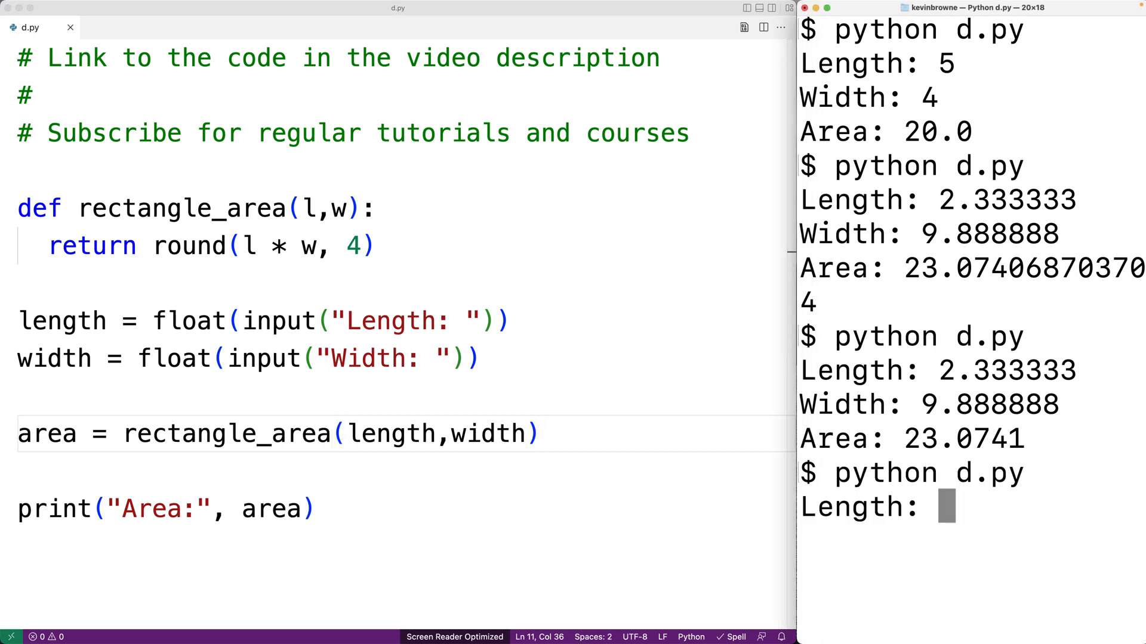
{"action": "type", "text": "2.333333"}
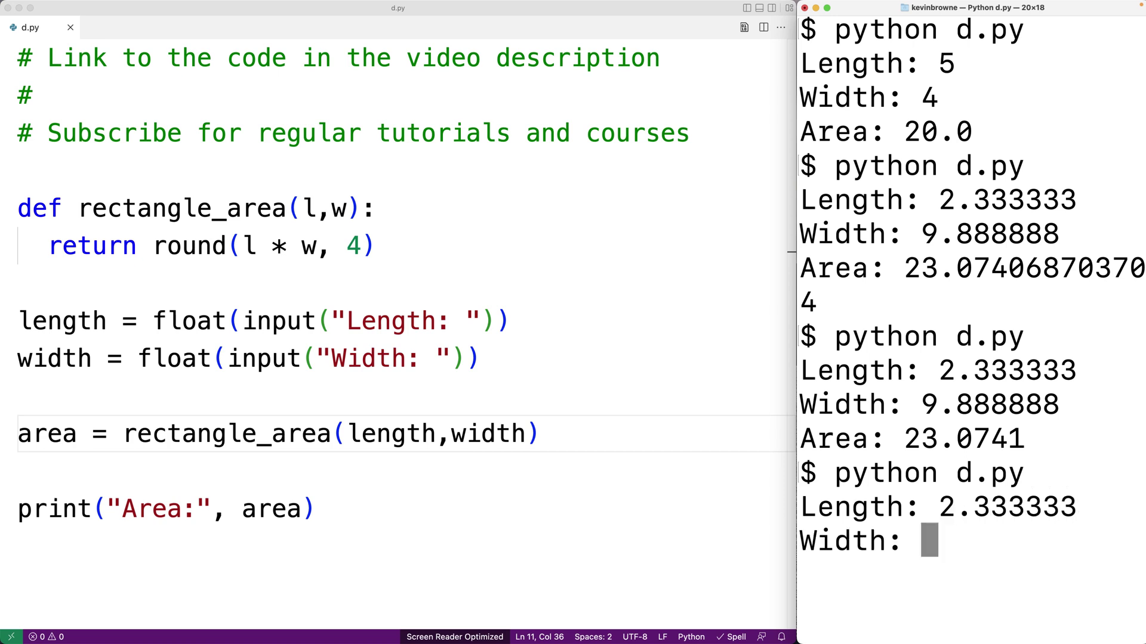
{"action": "type", "text": "9.88888"}
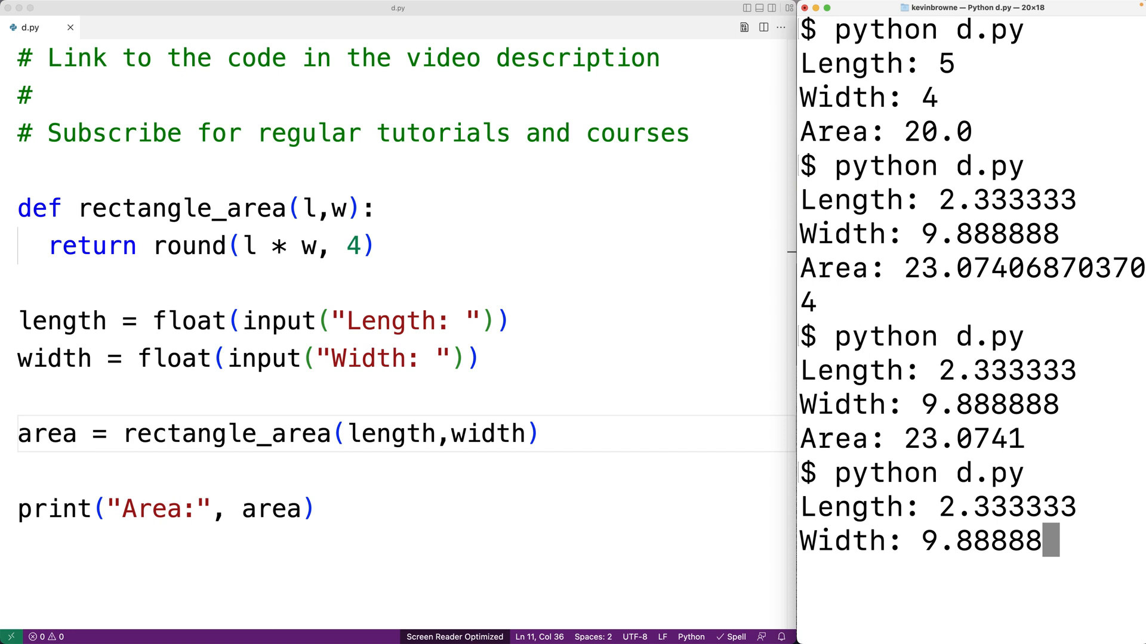